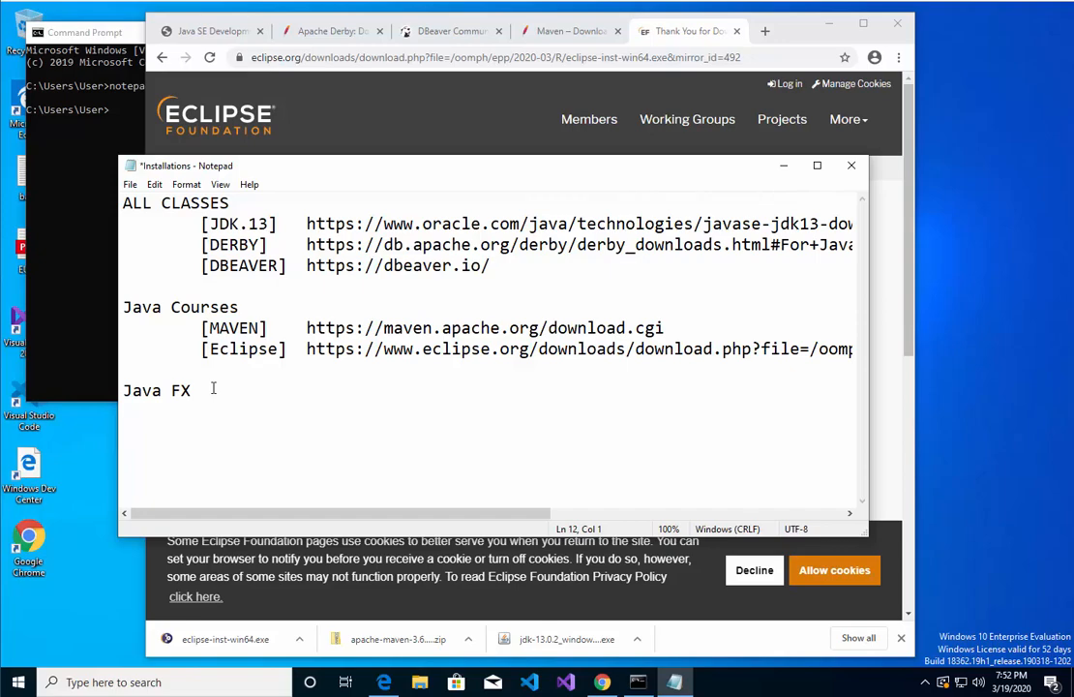
# Add a PHP heading on a new line below the Java FX heading in the notes
pyautogui.write('PHP')
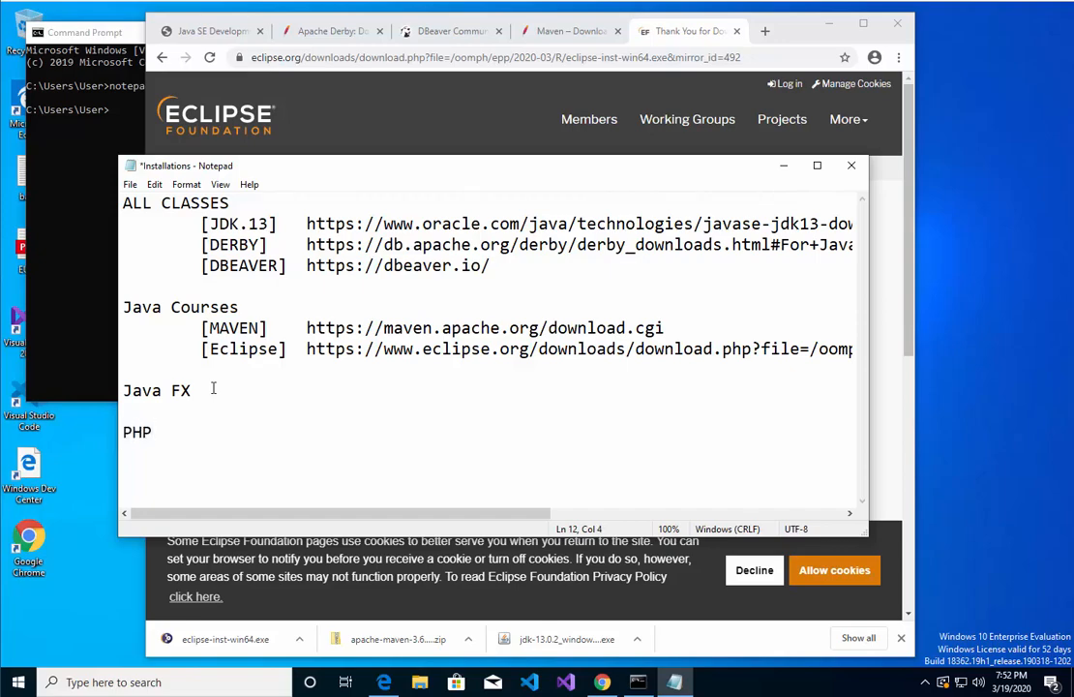
pyautogui.moveTo(497, 267)
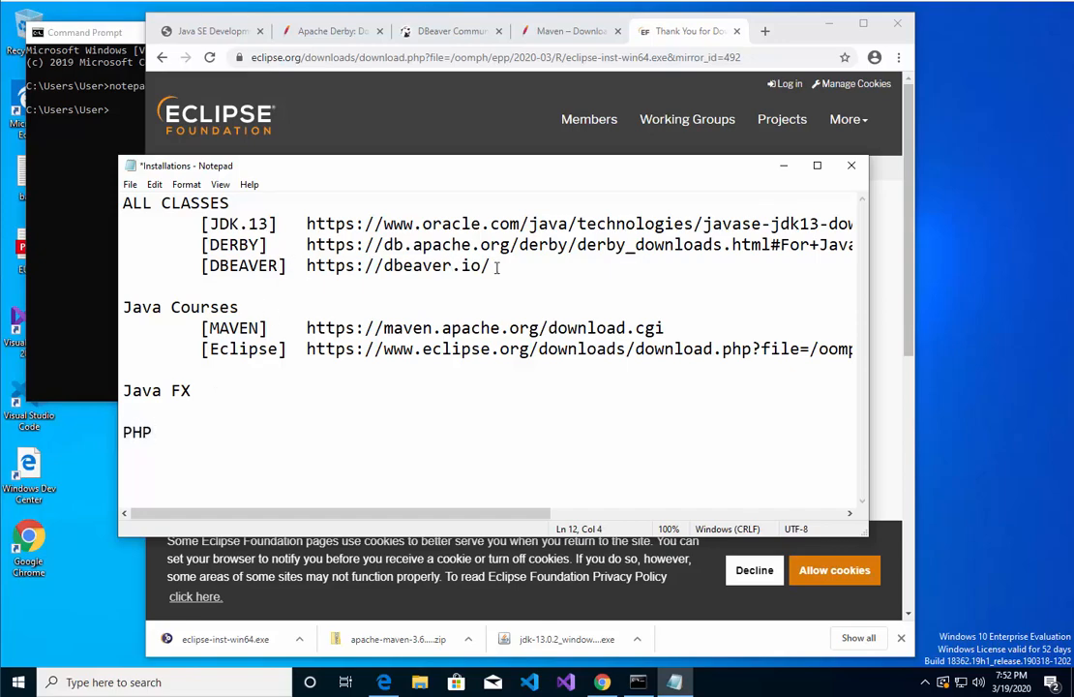
pyautogui.doubleClick(240, 222)
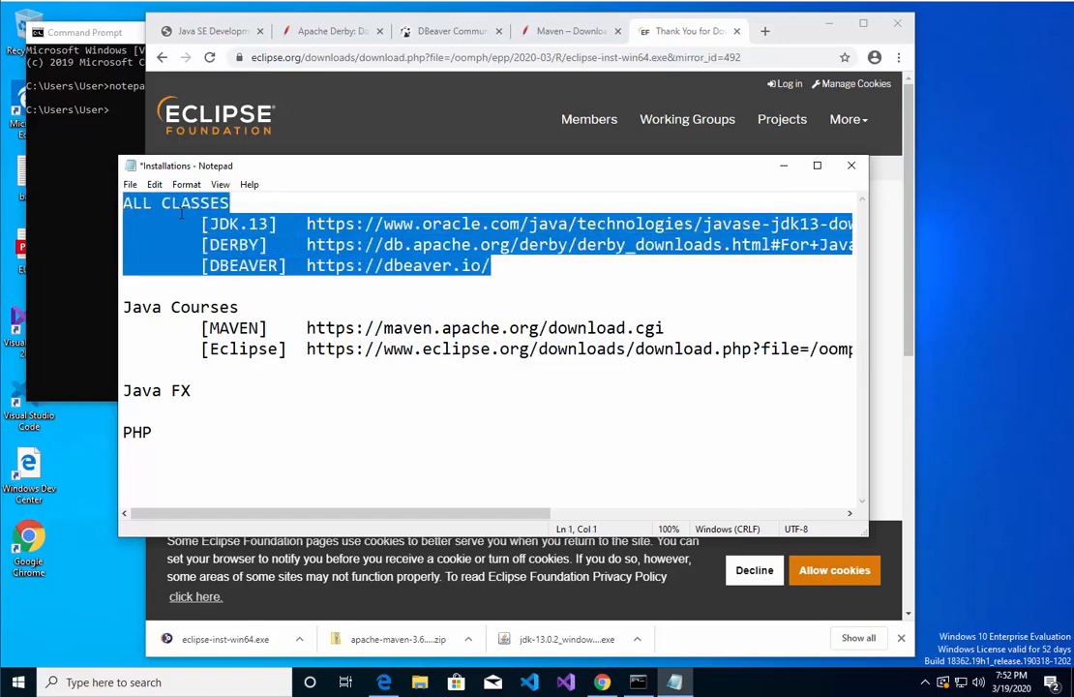
pyautogui.click(252, 244)
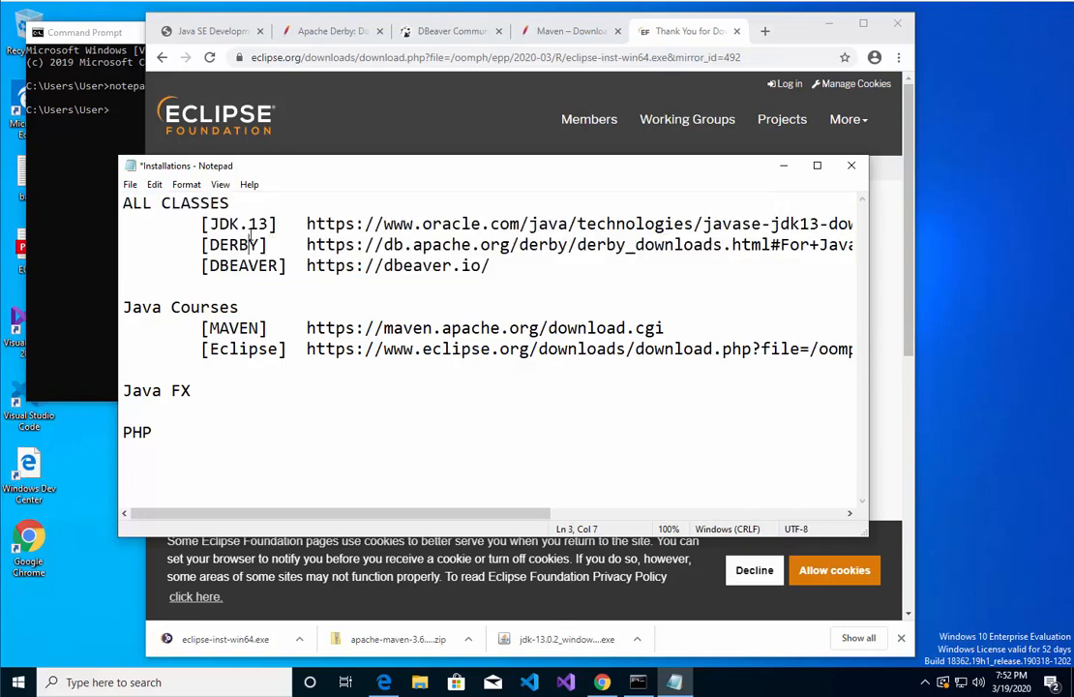
pyautogui.moveTo(202, 224); pyautogui.dragTo(368, 225)
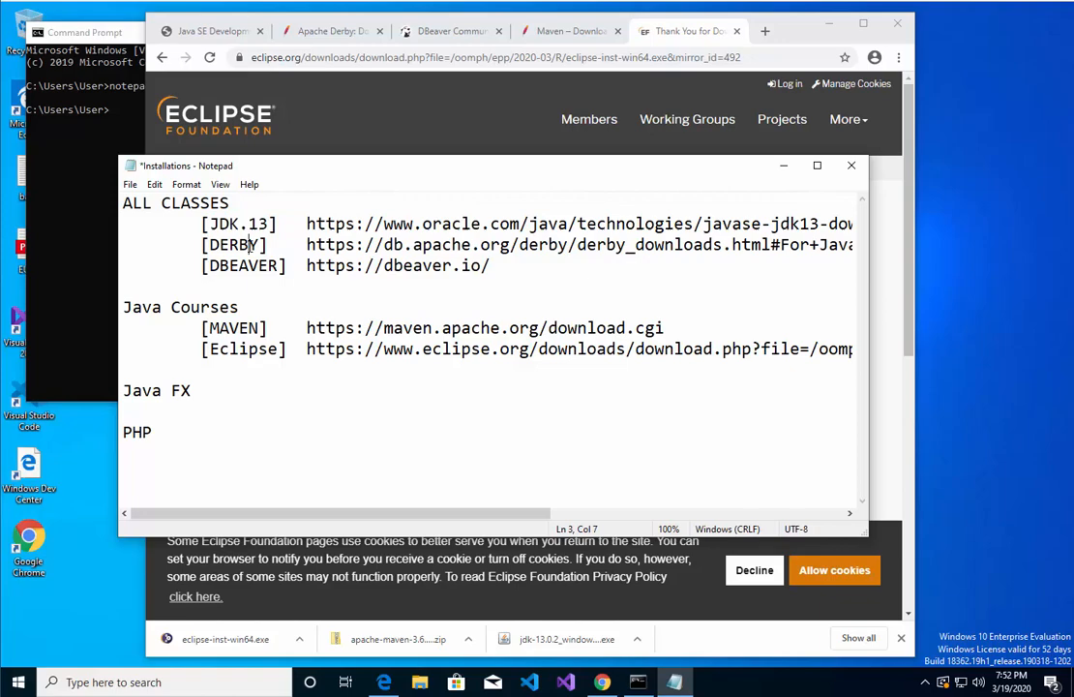
pyautogui.doubleClick(232, 244)
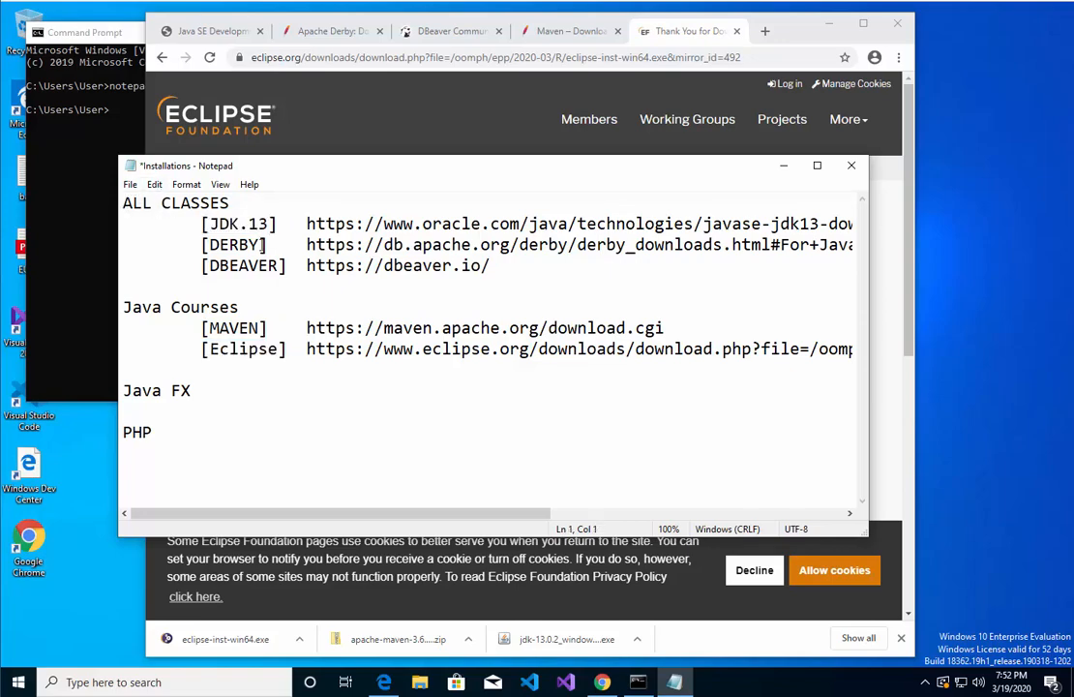
# Select the start of the JDK.13 download link and bring up the File menu
pyautogui.moveTo(306, 224); pyautogui.dragTo(646, 225)
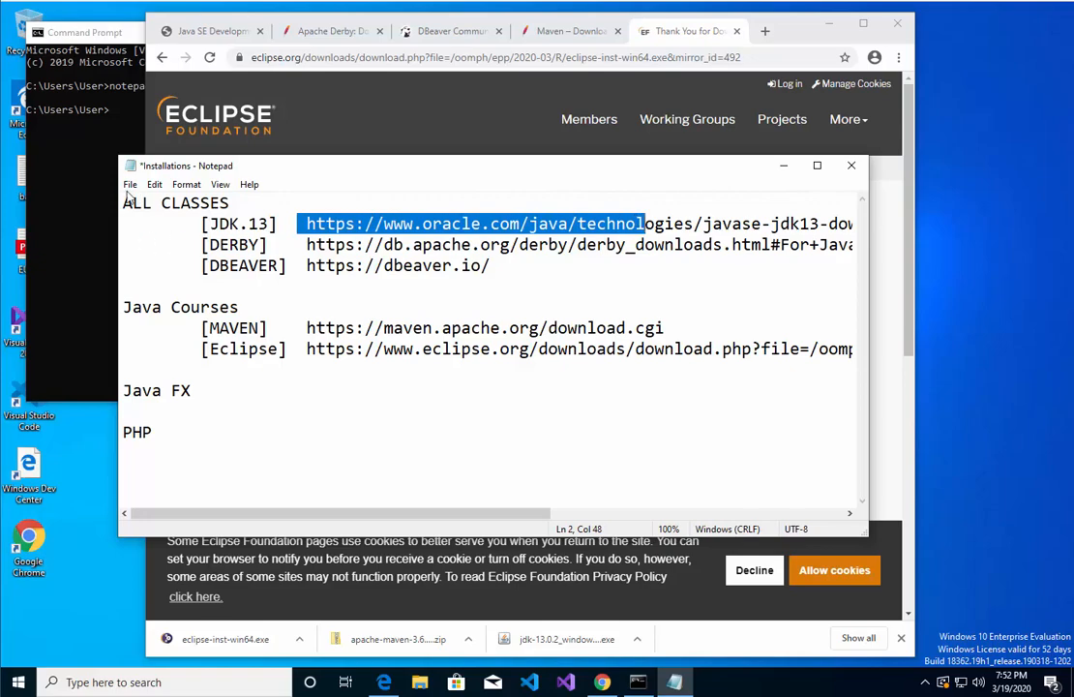
pyautogui.click(130, 184)
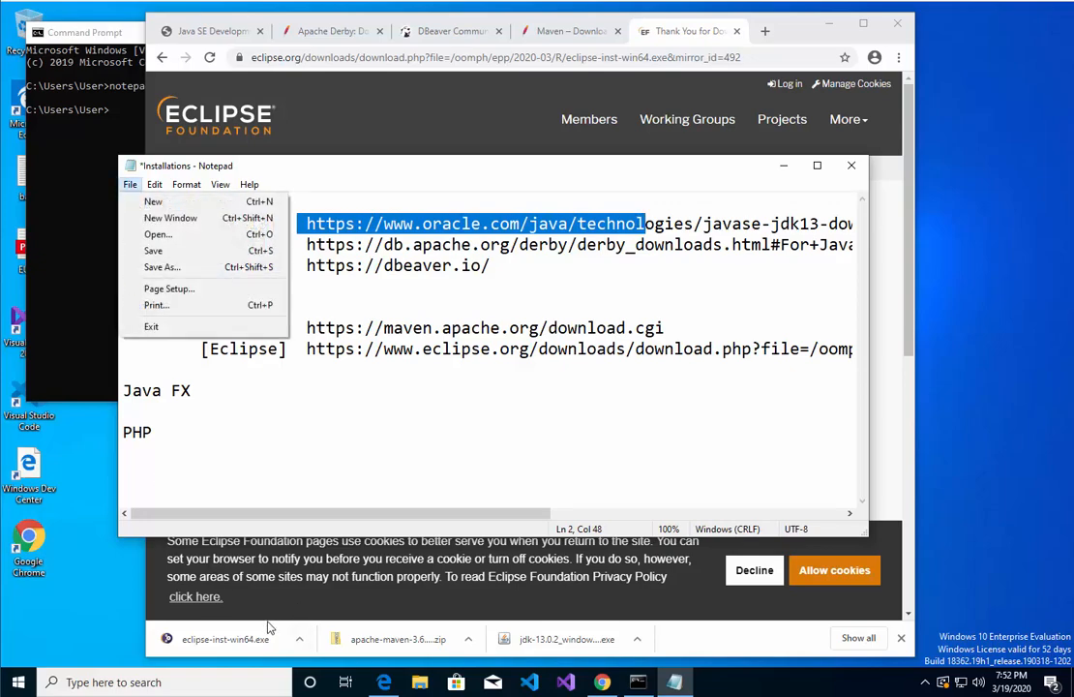
pyautogui.moveTo(418, 682)
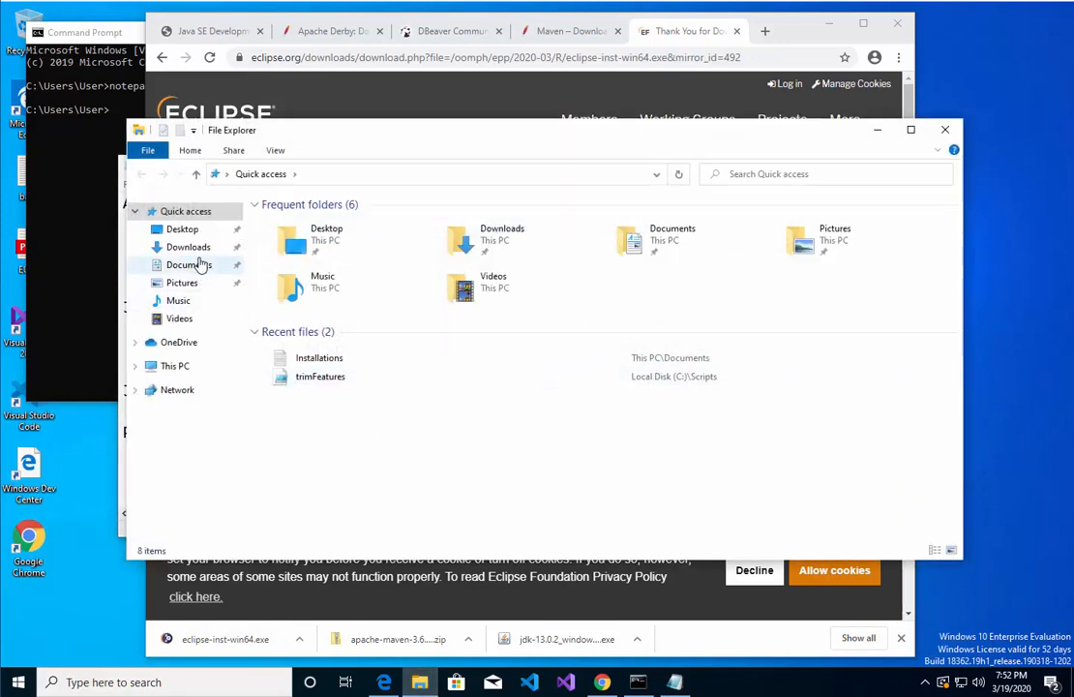
# Launch the jdk-13.0.2_windows-x64_bin installer from the Downloads folder
pyautogui.click(188, 248)
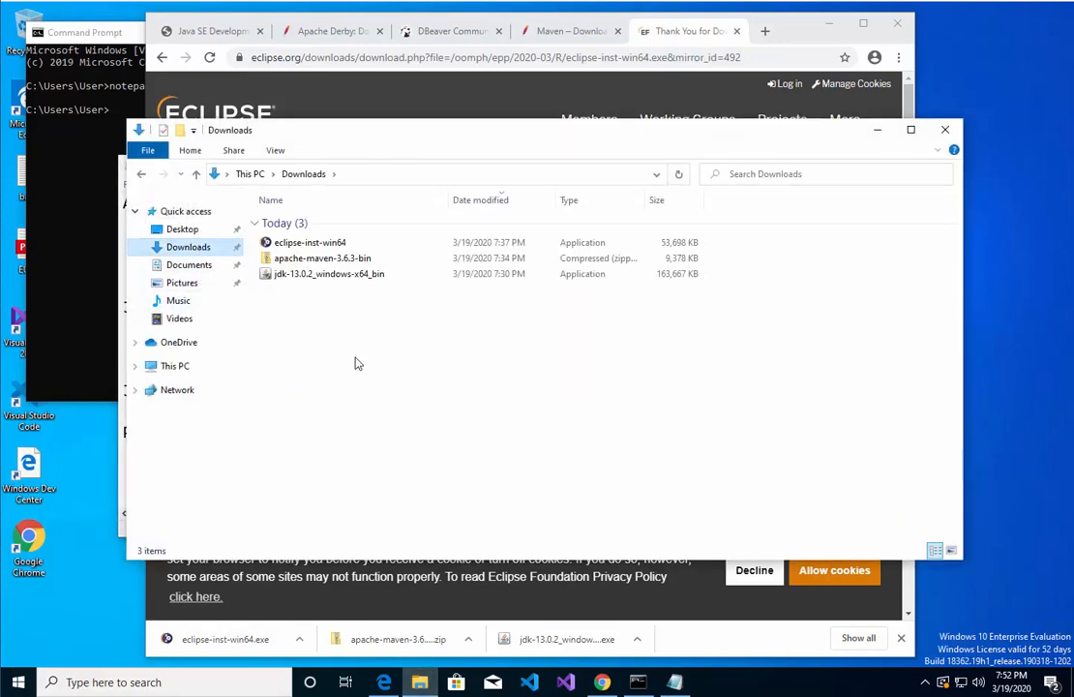
pyautogui.click(329, 273)
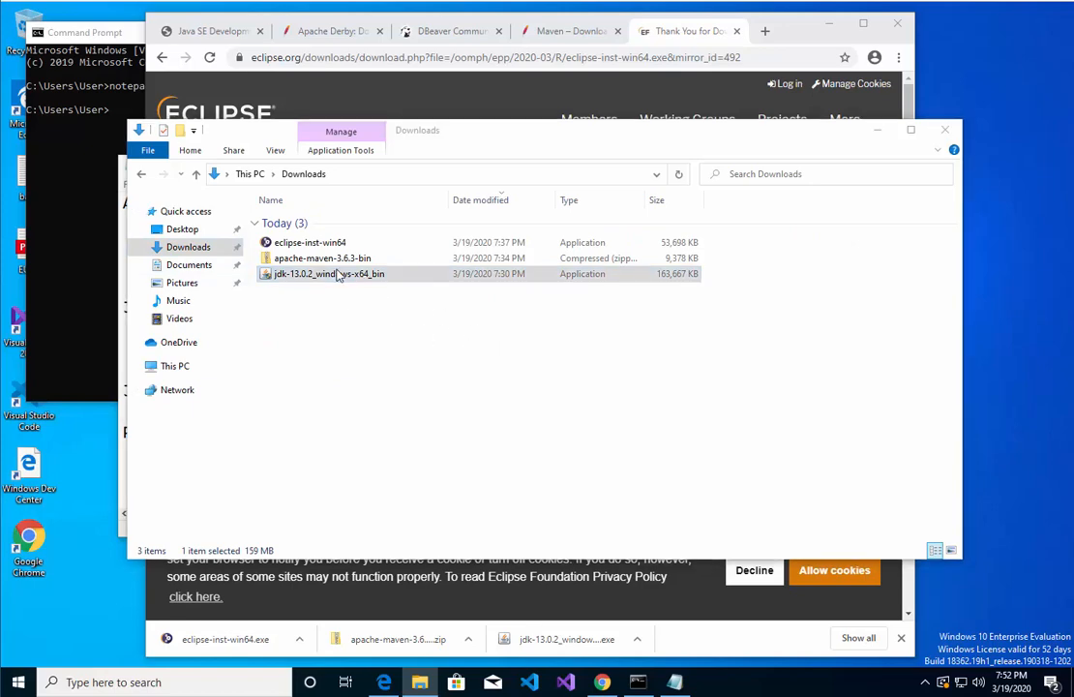
pyautogui.click(329, 275)
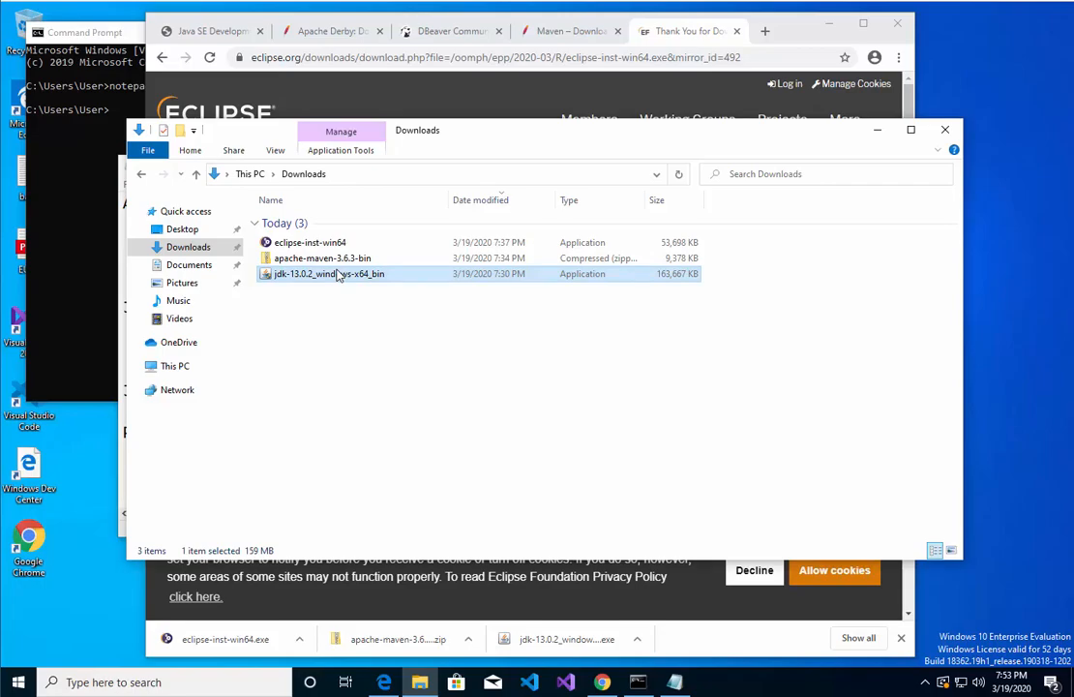
pyautogui.doubleClick(329, 273)
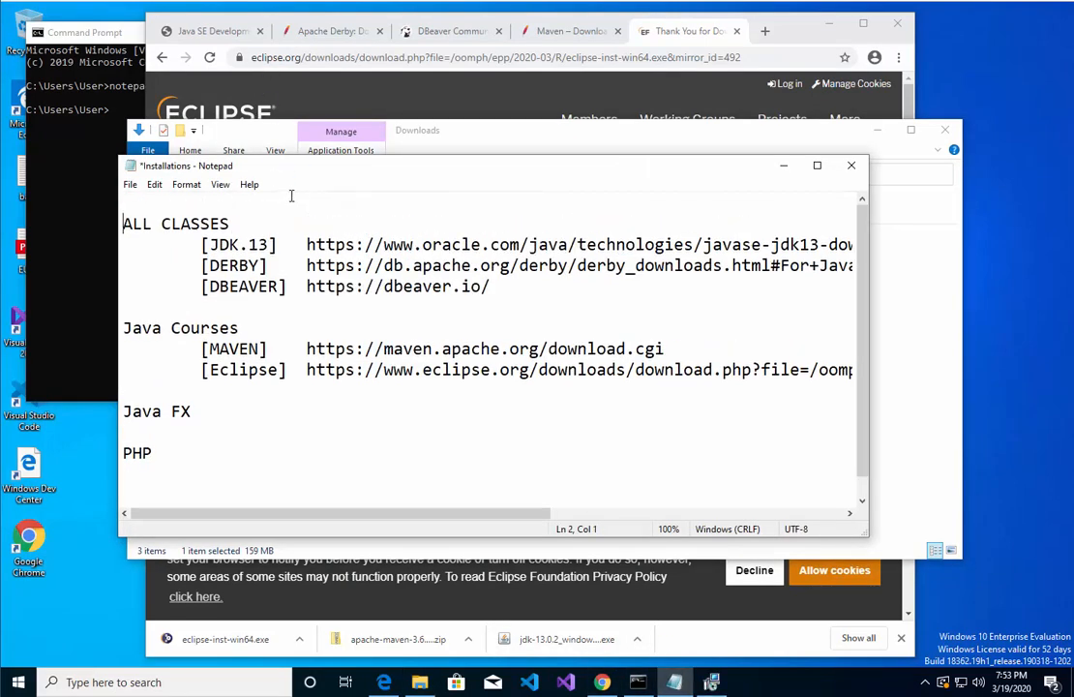
# Add the line 'Environment is Windows 10' at the top of the notes
pyautogui.press('Enter')
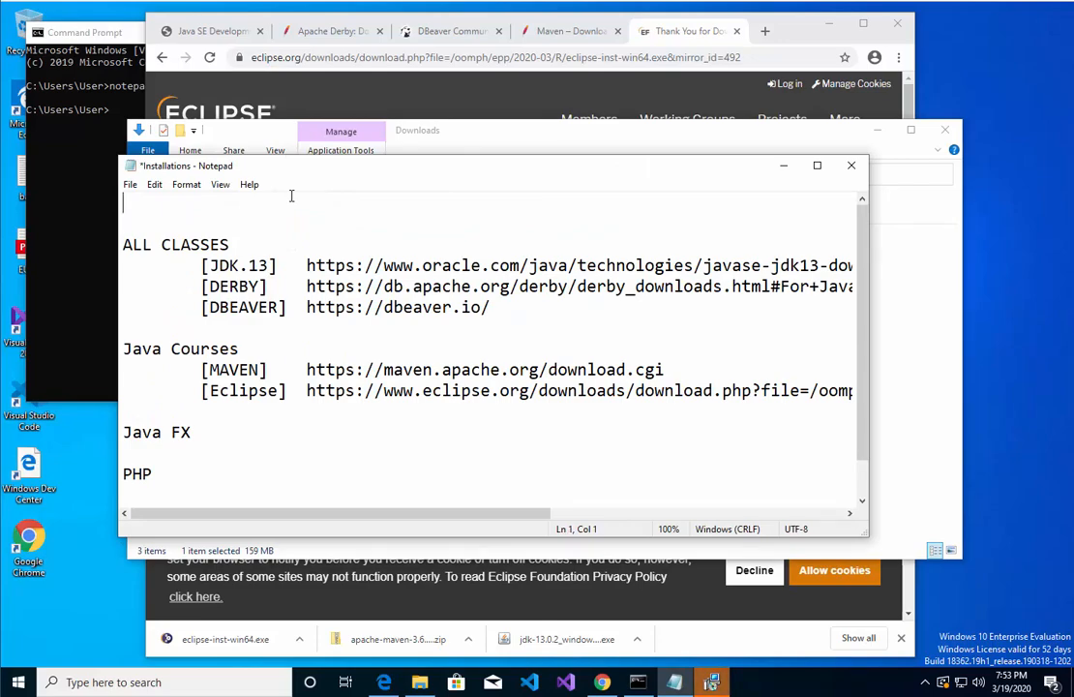
pyautogui.write('En')
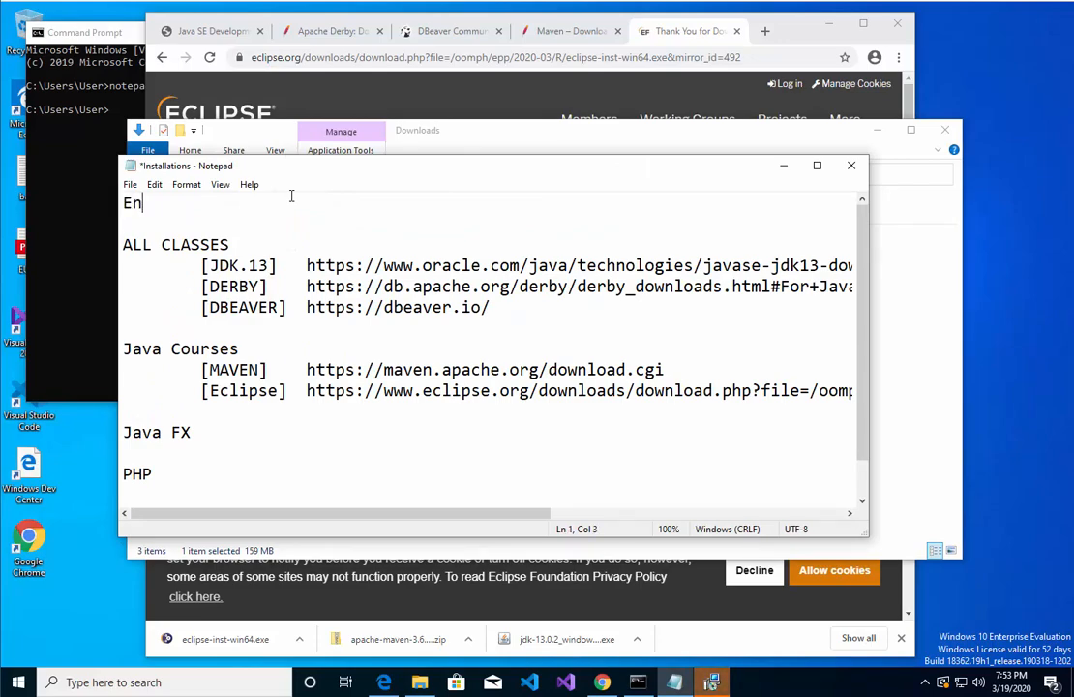
pyautogui.write('vironment')
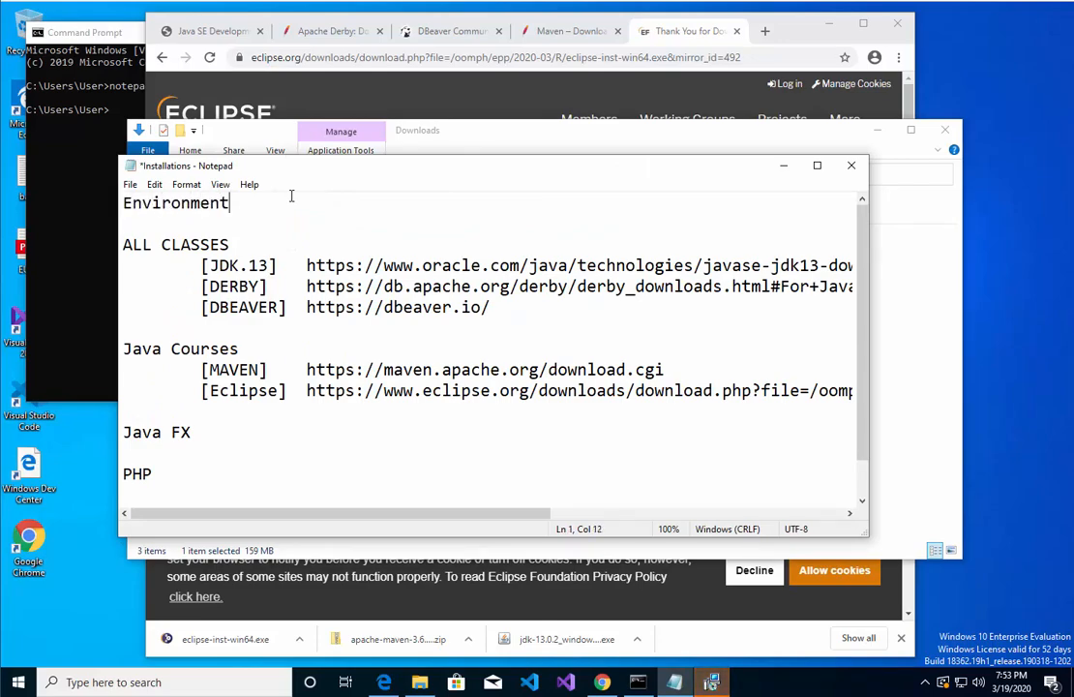
pyautogui.write('is Windows')
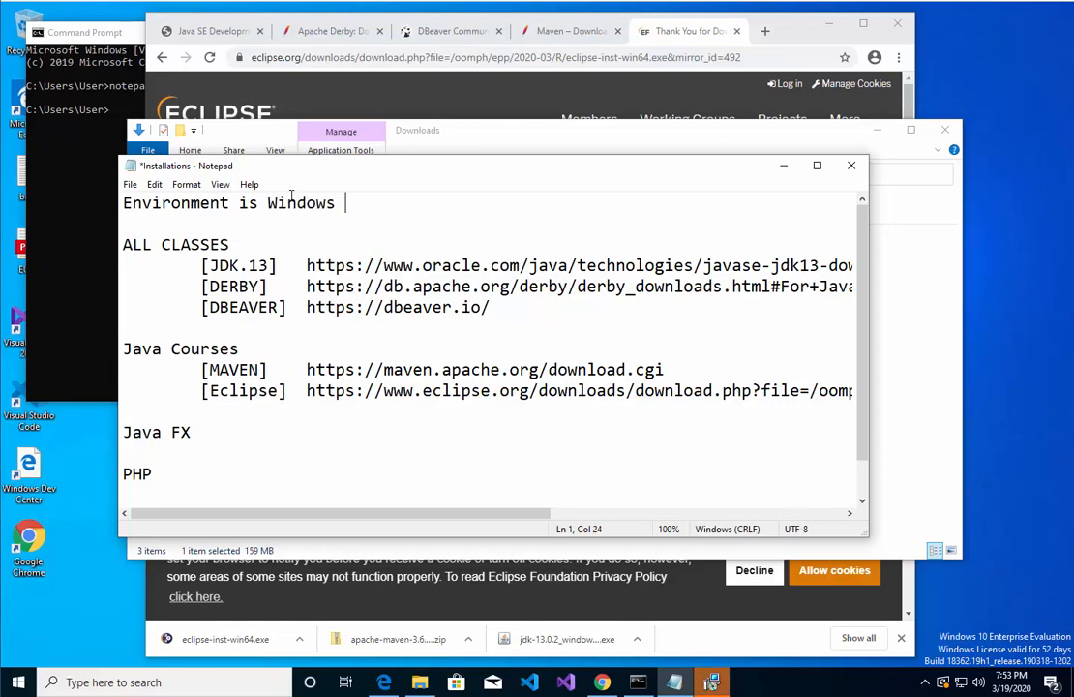
pyautogui.write('10')
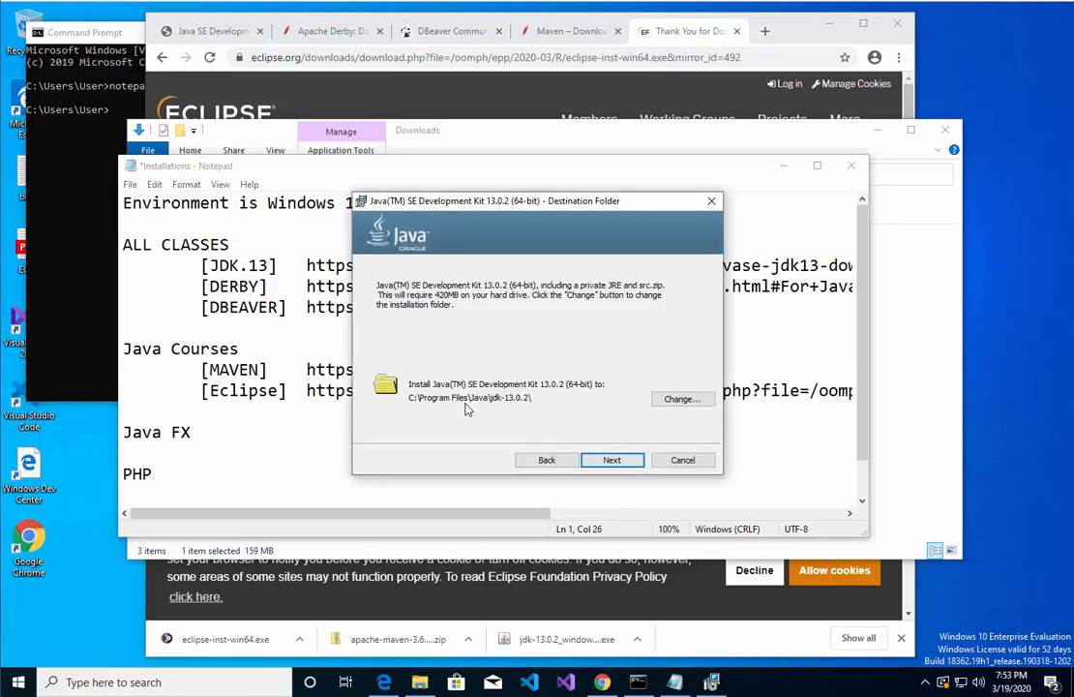
# Accept the default install folder and choose Google Chrome to open the installer's link
pyautogui.click(612, 460)
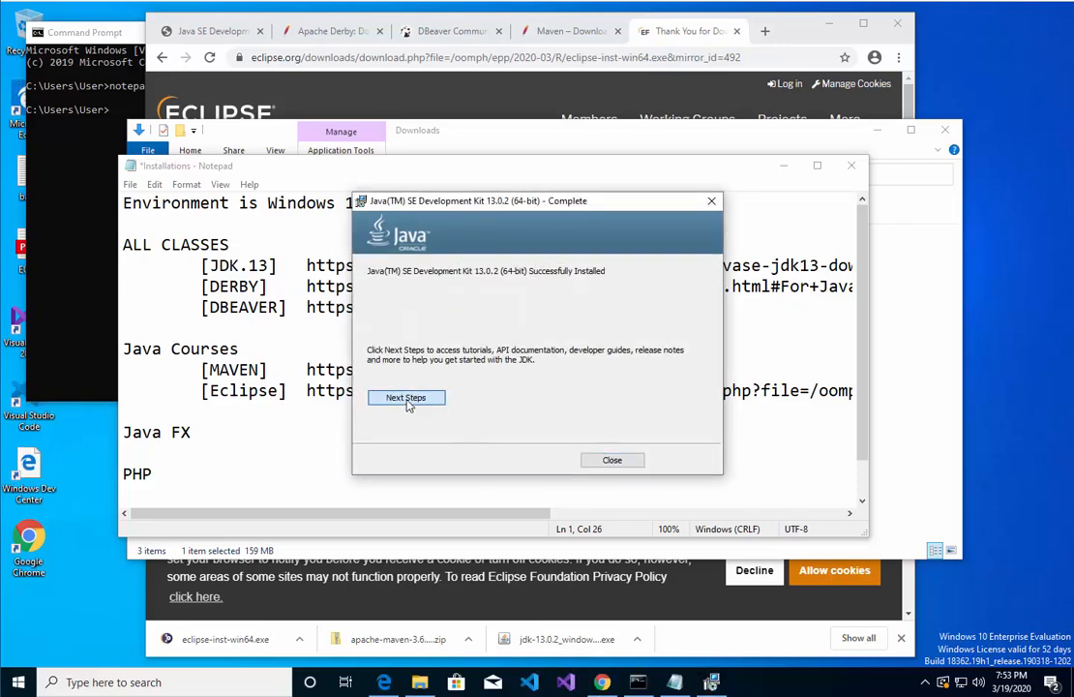
pyautogui.click(406, 397)
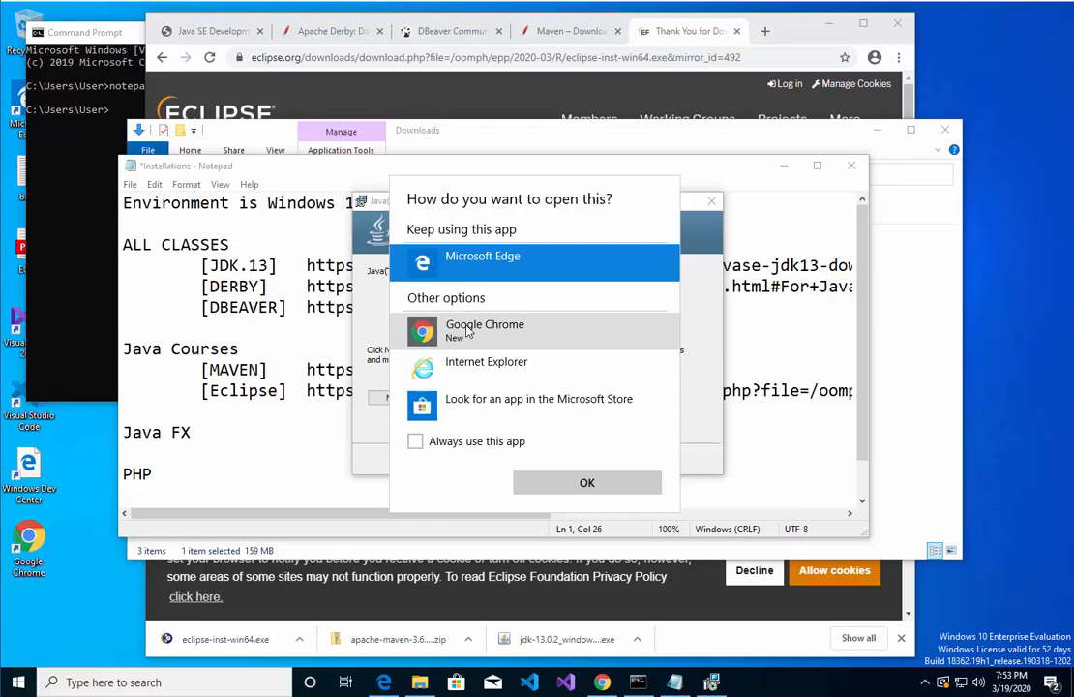
pyautogui.click(484, 329)
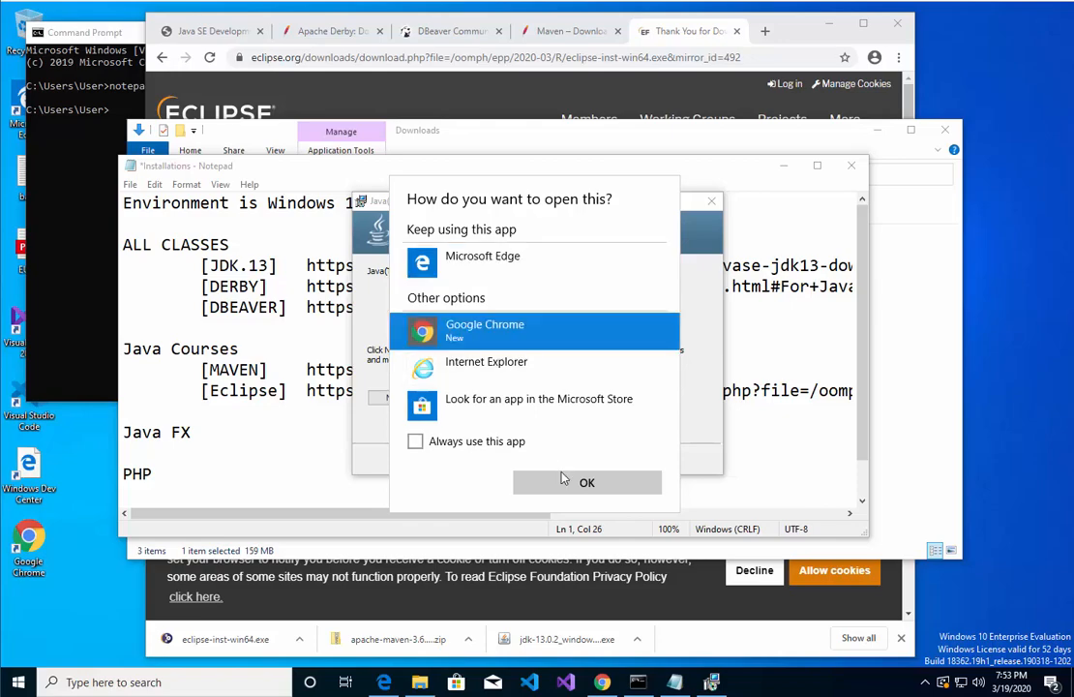
pyautogui.click(586, 482)
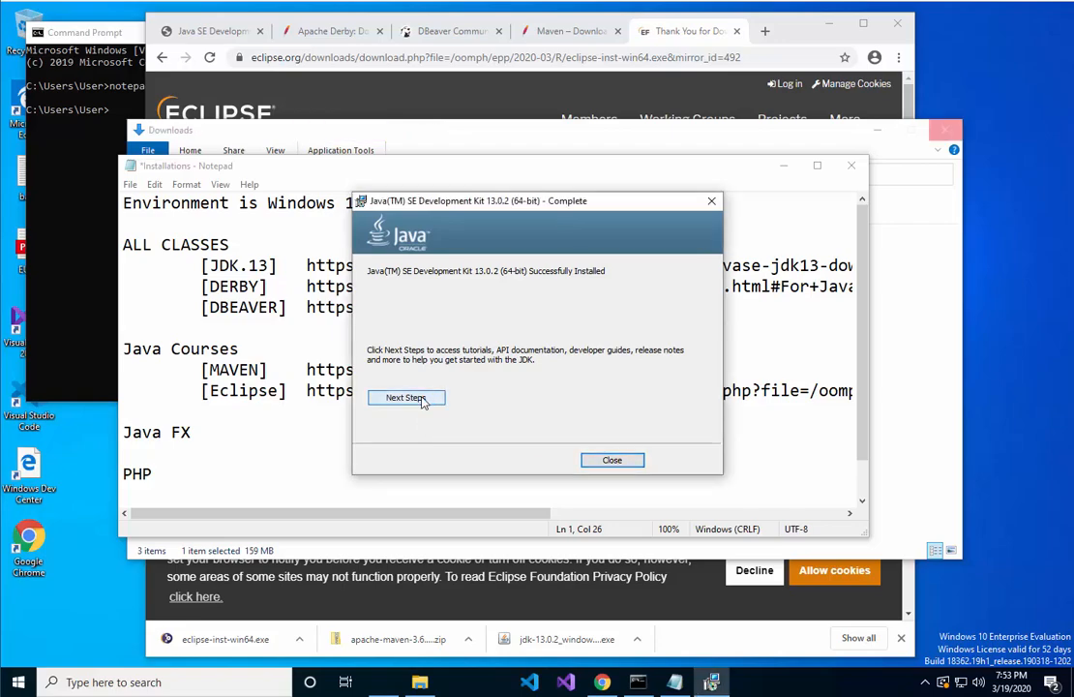
# Open the JDK 13 documentation page via Next Steps on the completion screen
pyautogui.click(406, 399)
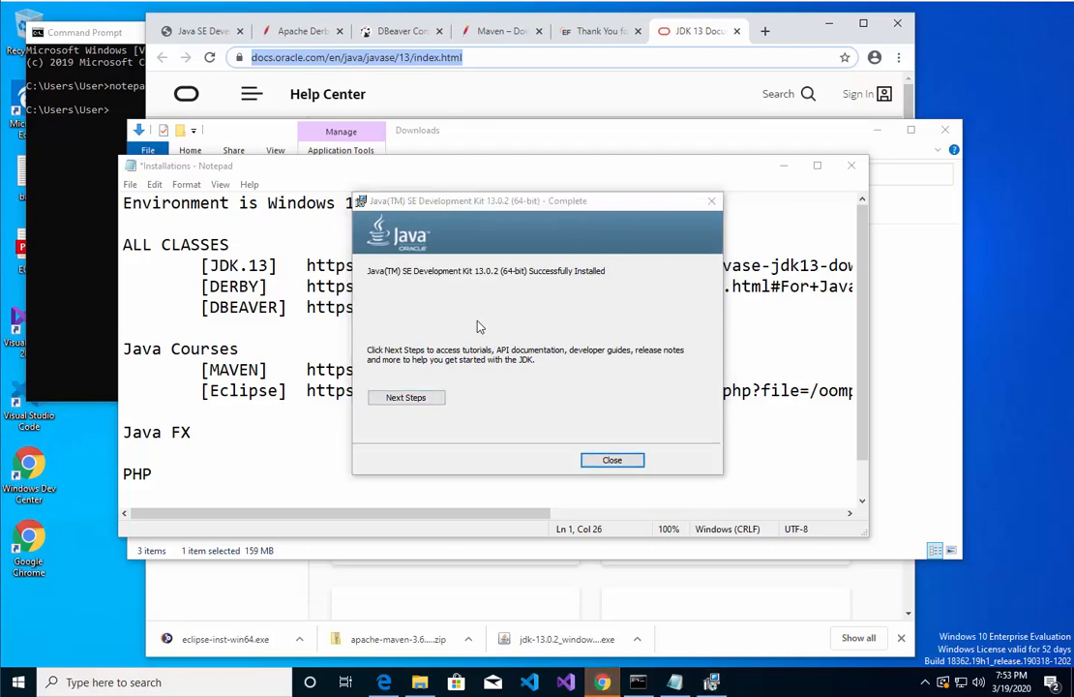
pyautogui.moveTo(704, 226)
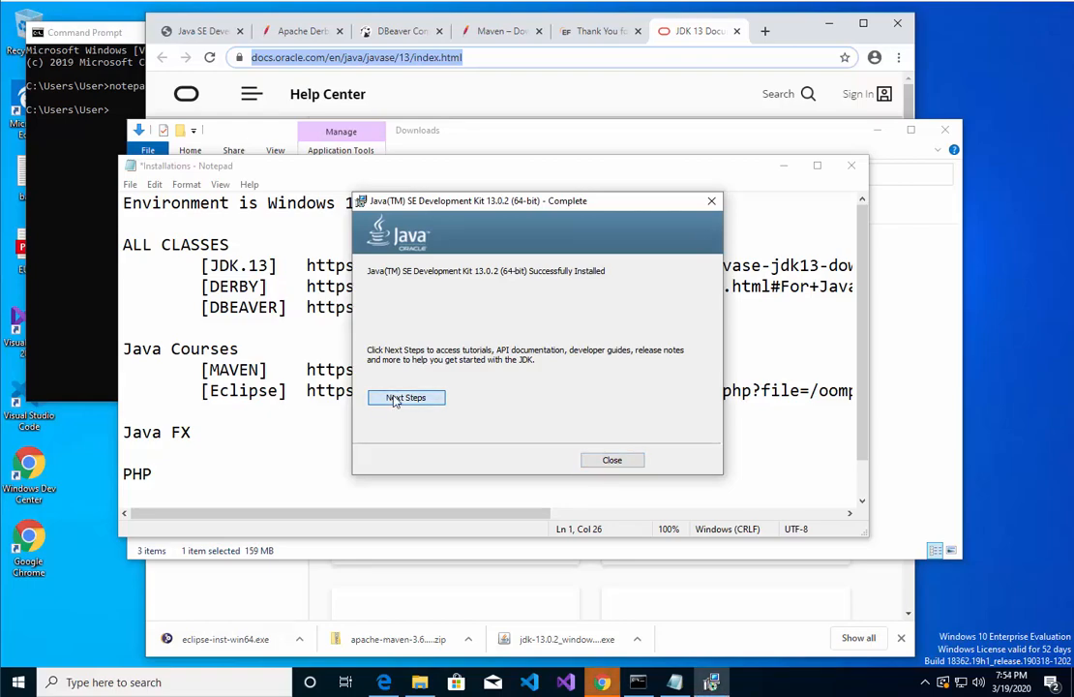
pyautogui.click(407, 399)
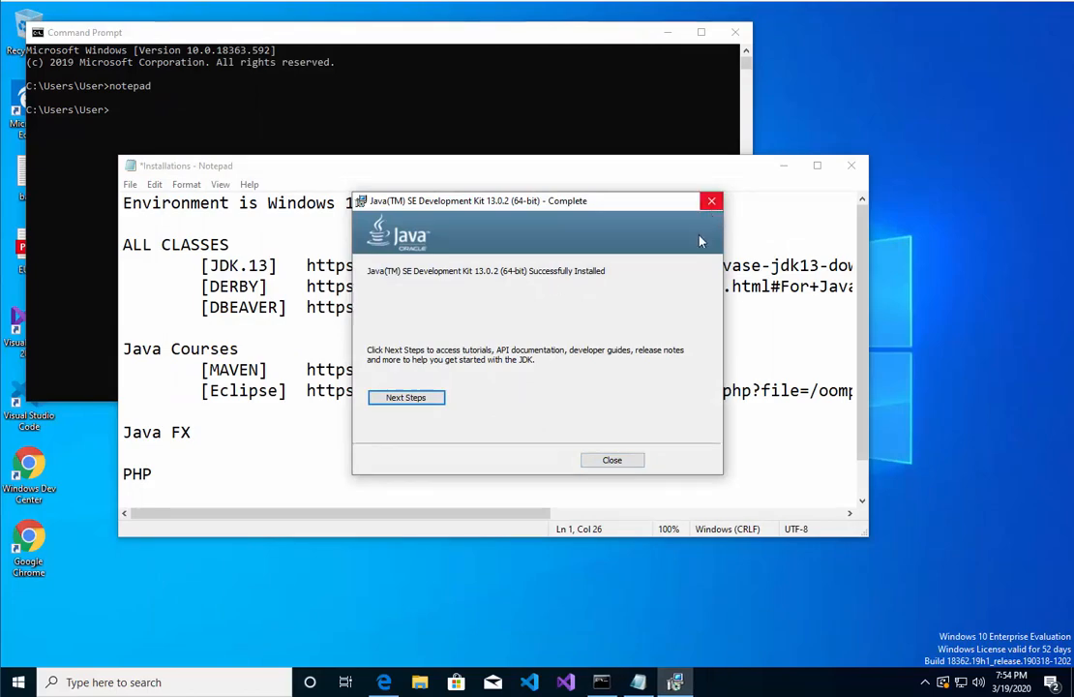
# Close the installer, launch Command Prompt via 'cmd' search and run java, which is not recognized
pyautogui.click(612, 461)
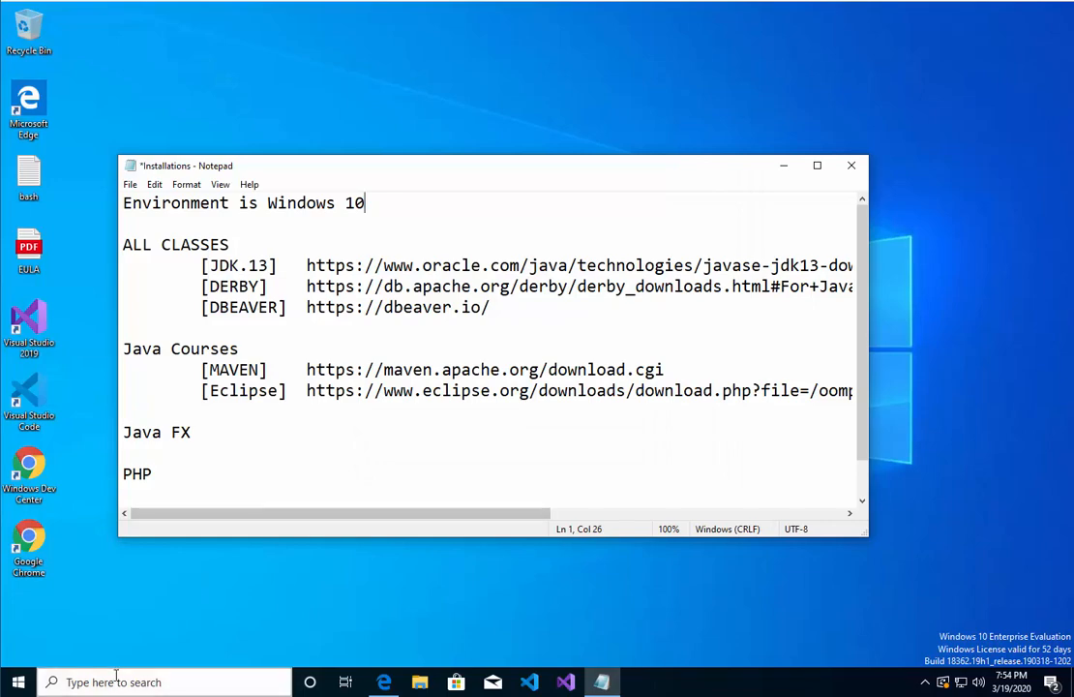
pyautogui.write('cmd')
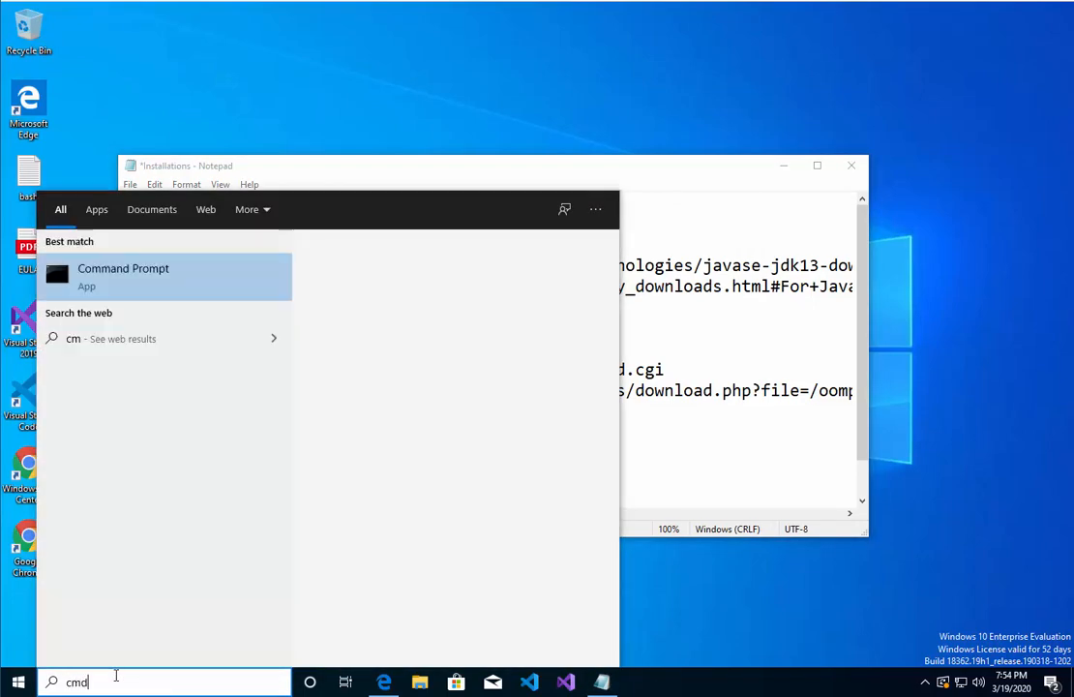
pyautogui.click(124, 275)
pyautogui.write('java')
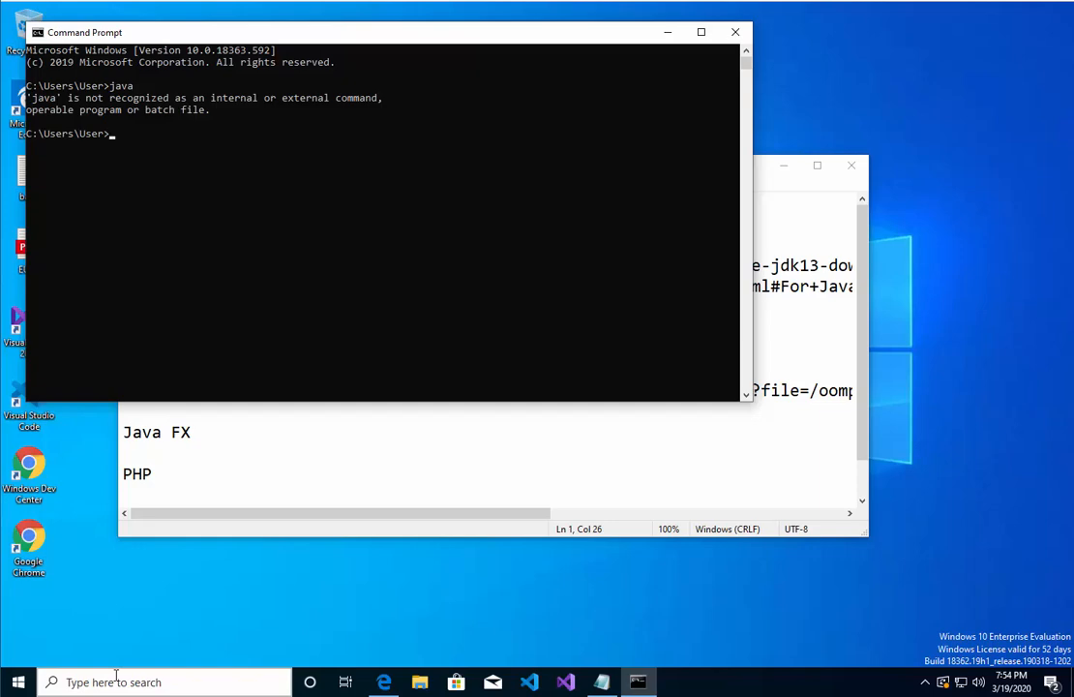
pyautogui.click(418, 681)
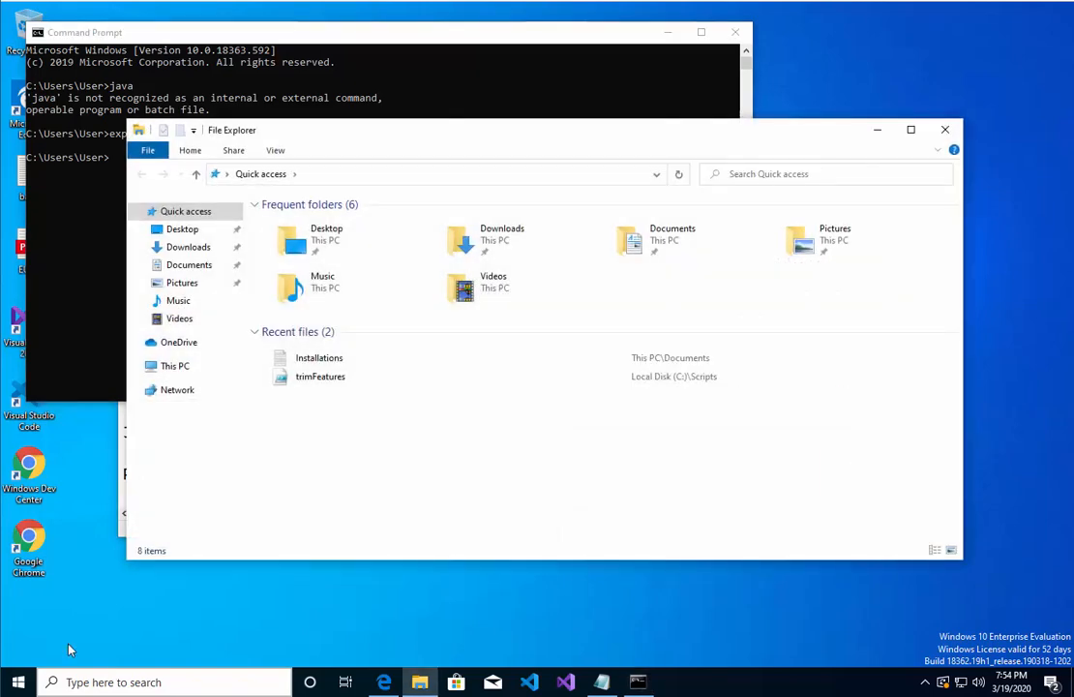
pyautogui.moveTo(530, 279)
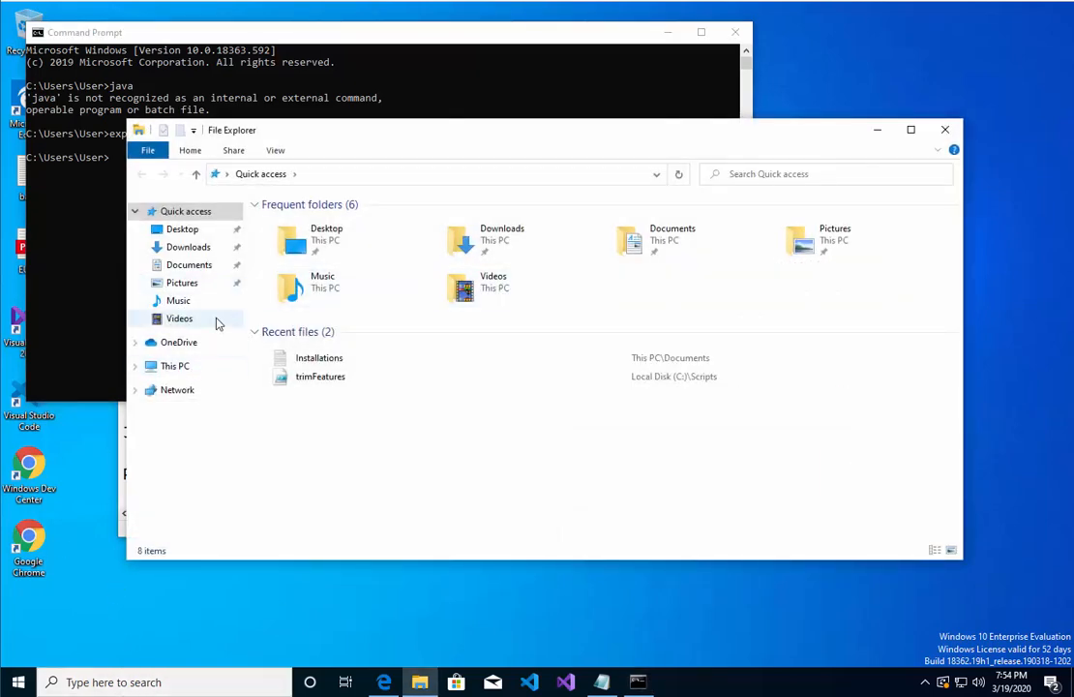
# Navigate to C:\Program Files\Java\jdk-13.0.2\bin listing java and javac
pyautogui.click(174, 366)
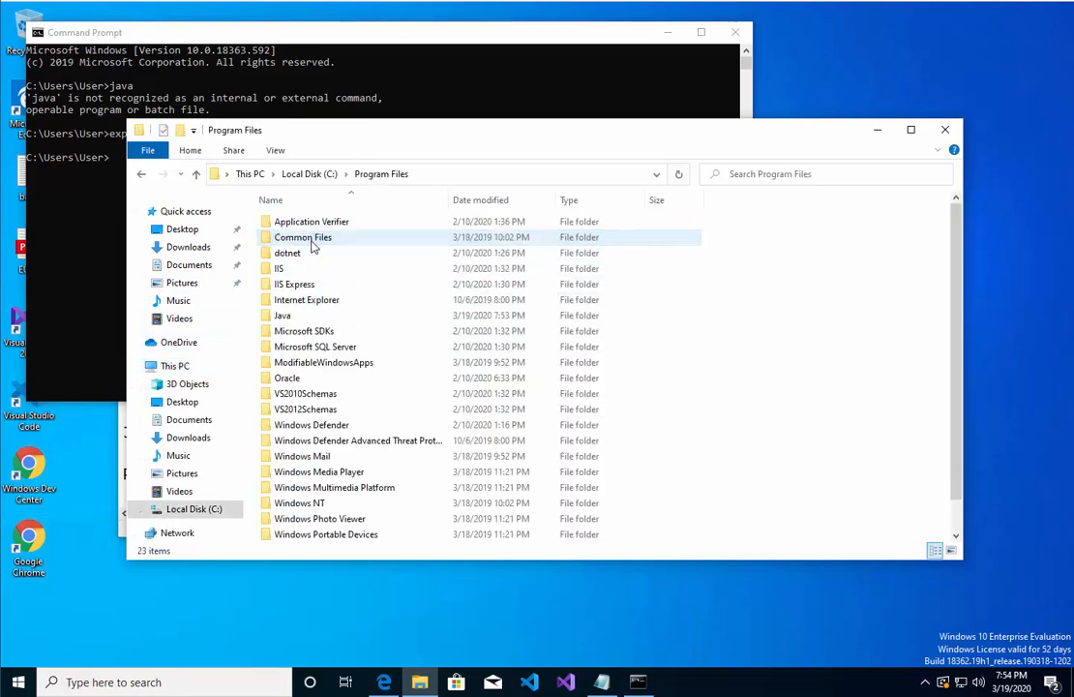
pyautogui.doubleClick(283, 314)
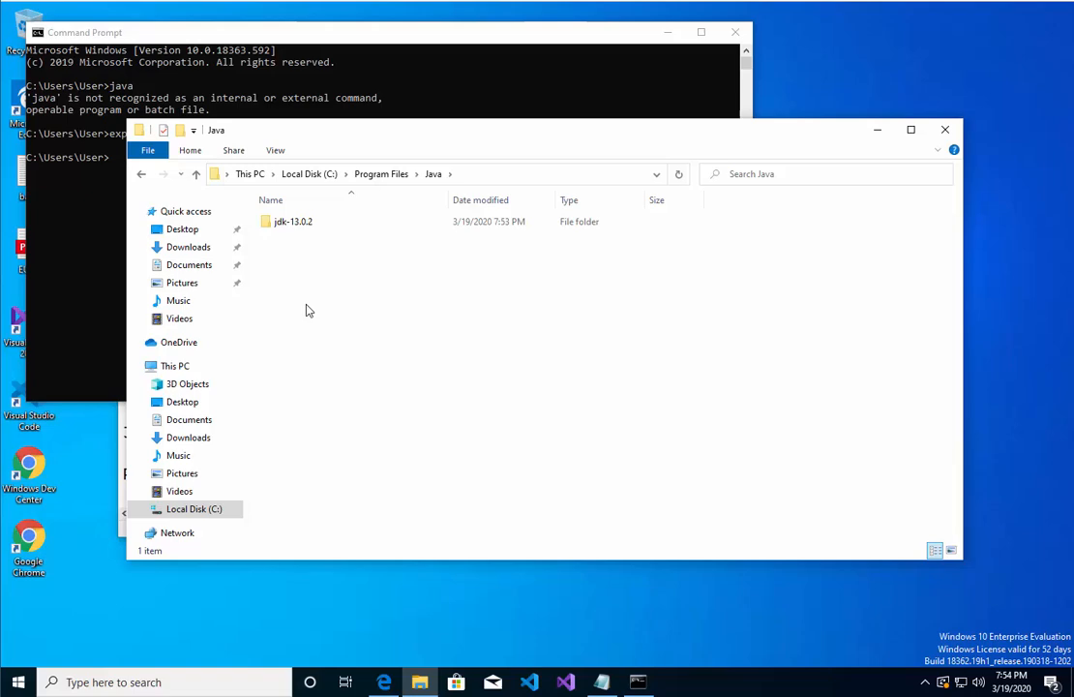
pyautogui.doubleClick(292, 221)
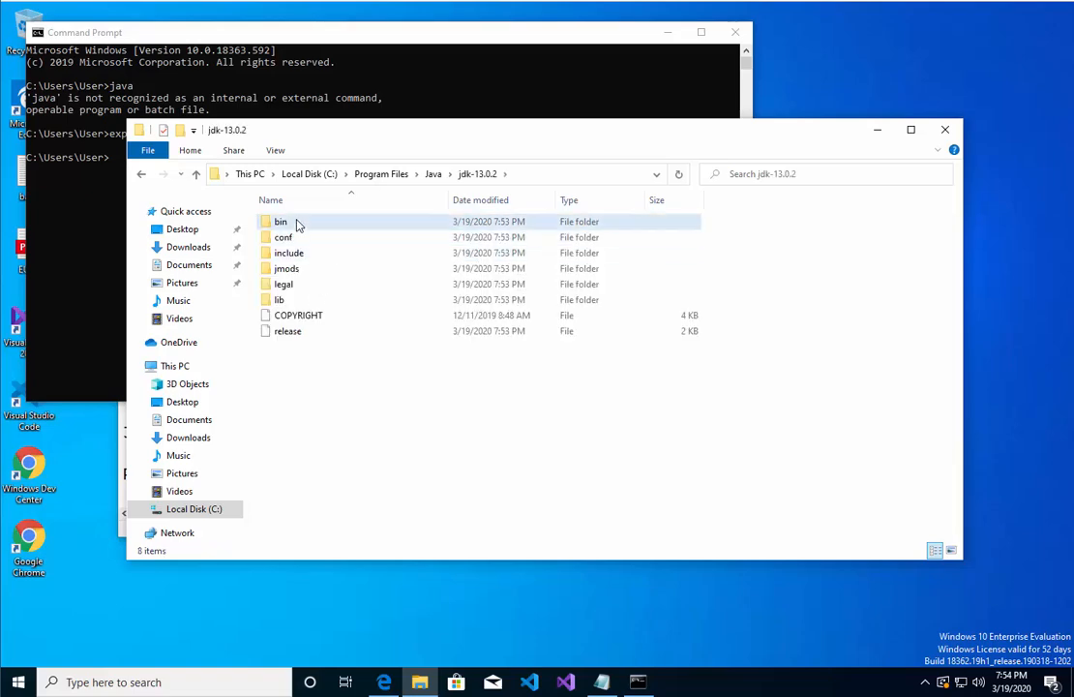
pyautogui.doubleClick(279, 221)
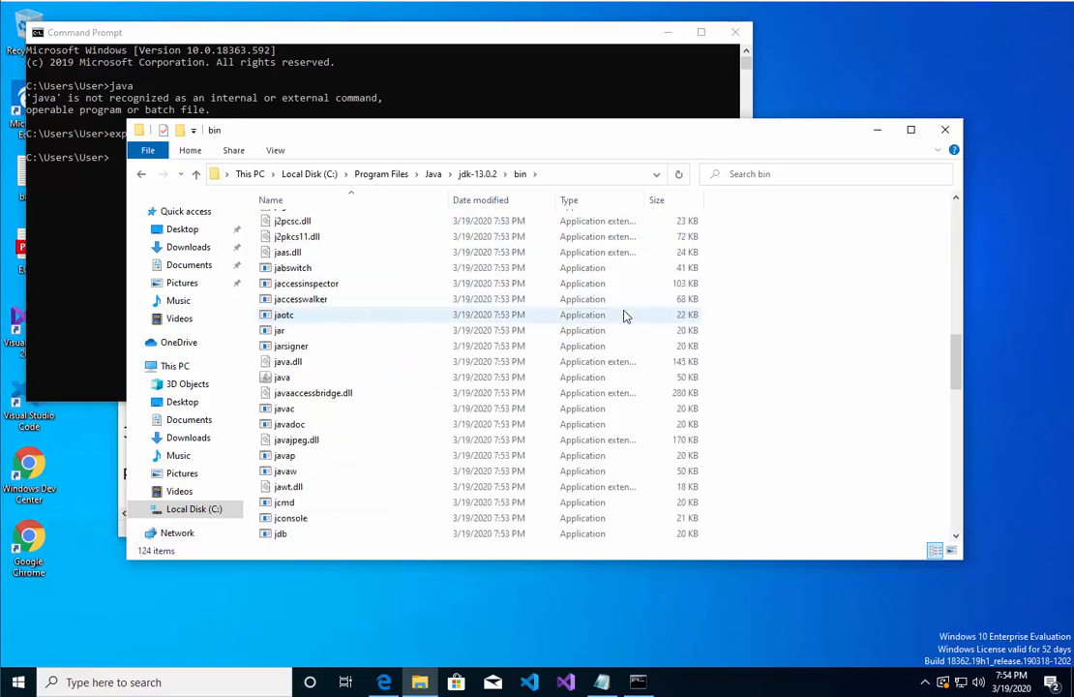
pyautogui.scroll(-3)
pyautogui.write('java')
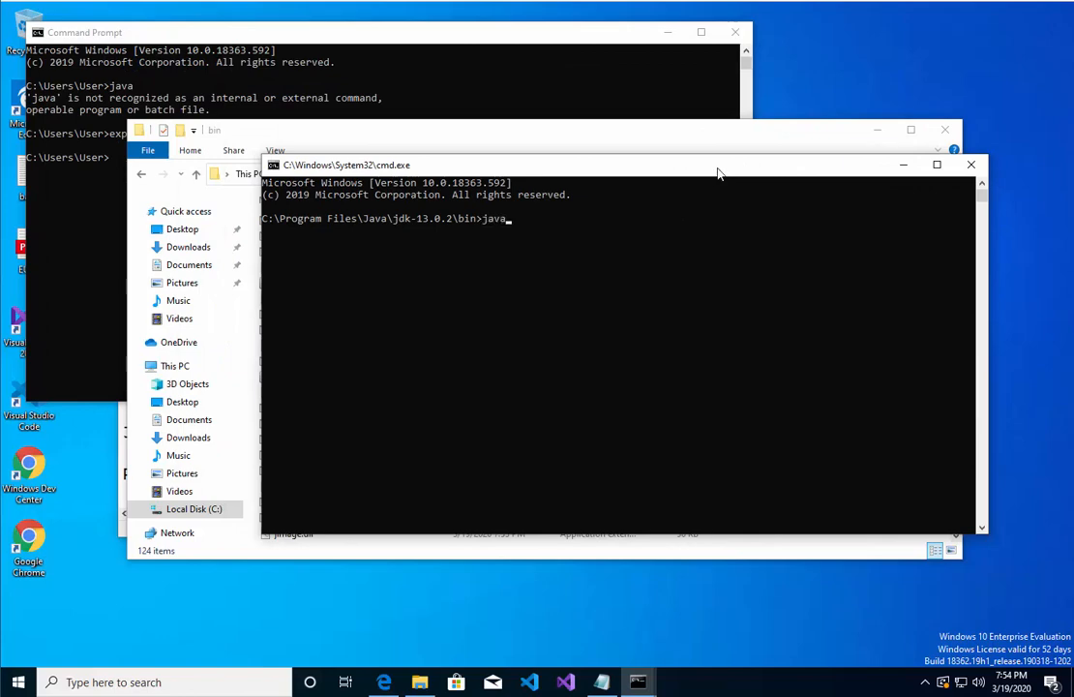
# Run java -version in the bin-folder prompt and again in the original prompt, where it is not recognized
pyautogui.write('-versio')
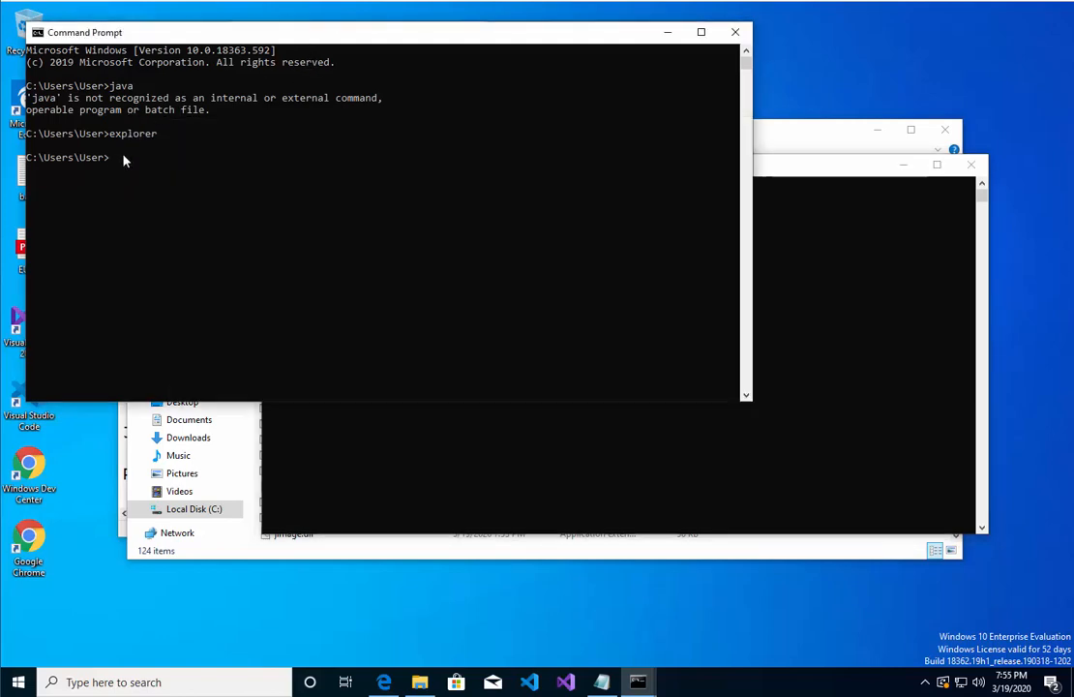
pyautogui.write('java')
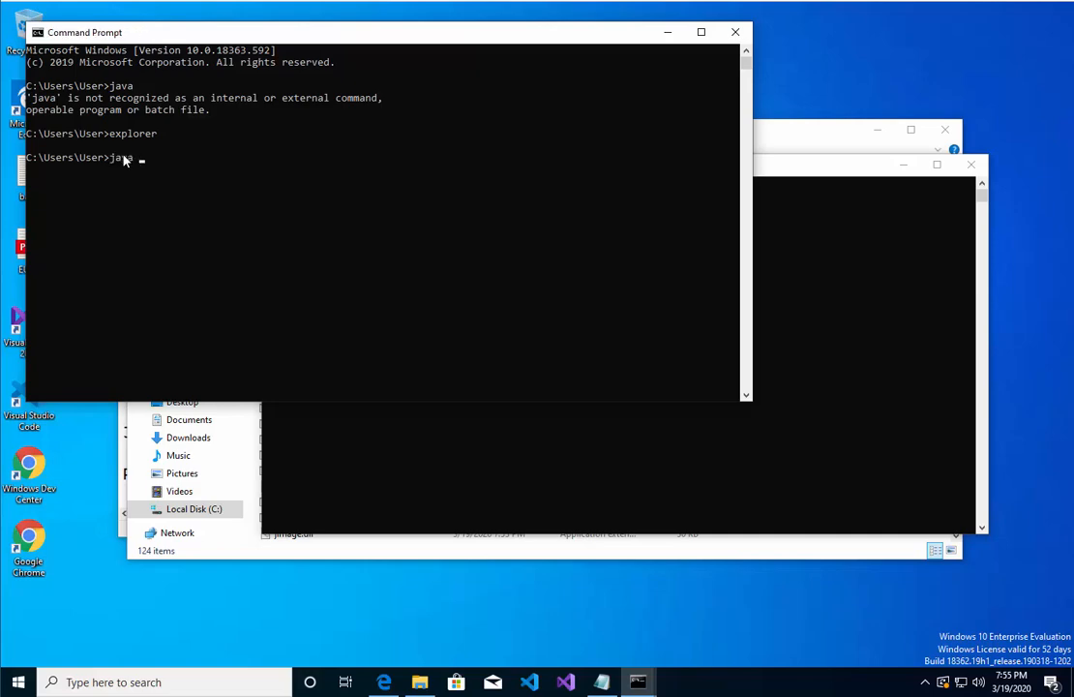
pyautogui.write('-version')
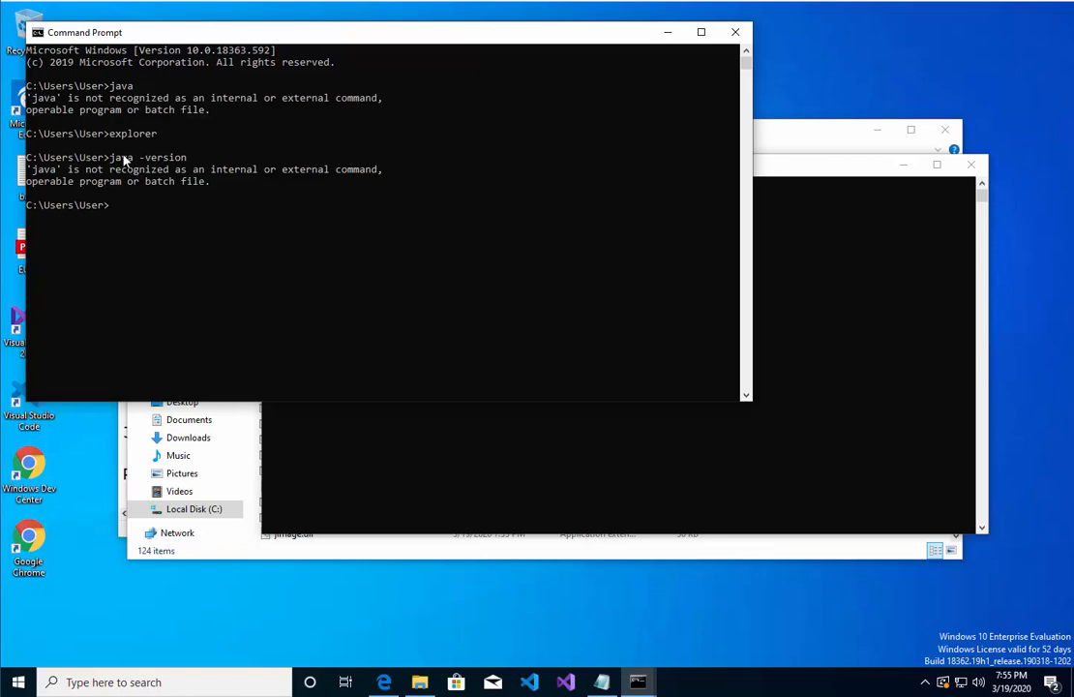
pyautogui.moveTo(157, 153)
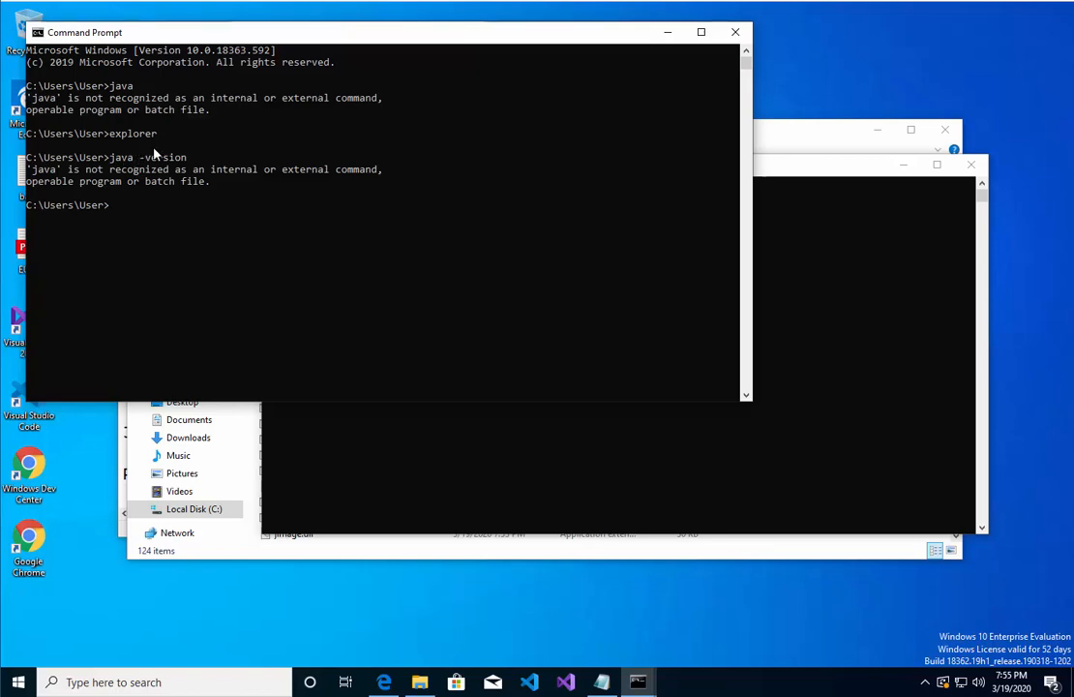